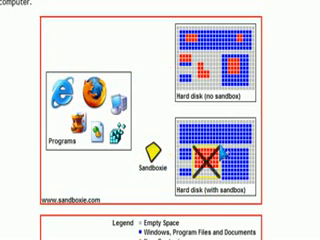
Run the desktop image file sandboxed via its right-click menu
scroll("up", 3)
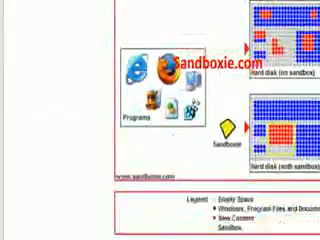
scroll("down", 3)
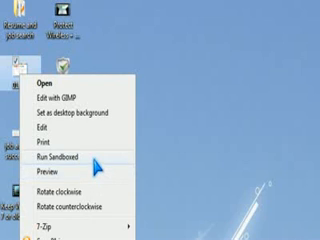
left_click(66, 160)
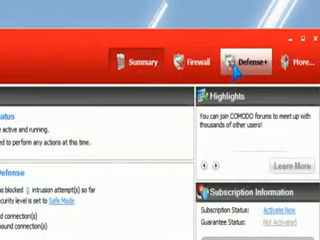
Switch Comodo Firewall to the Defense+ tab to show its tasks
left_click(253, 57)
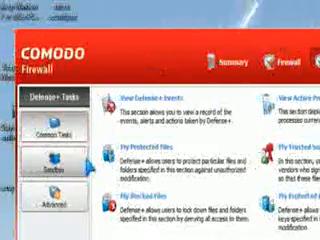